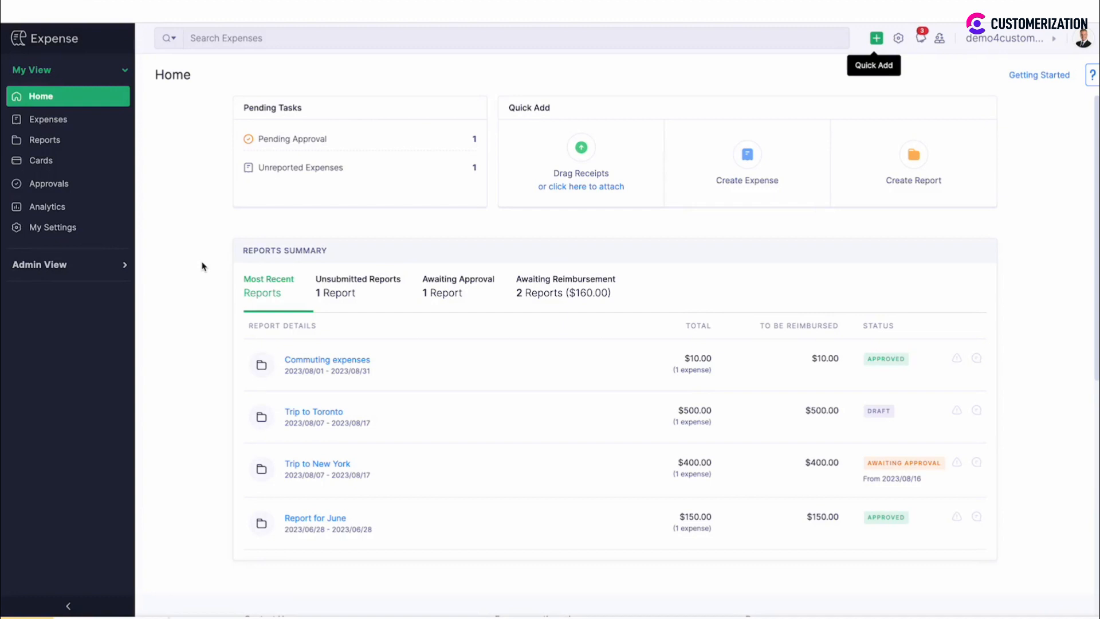
{"action": "mouse_move", "coordinate": [49, 183]}
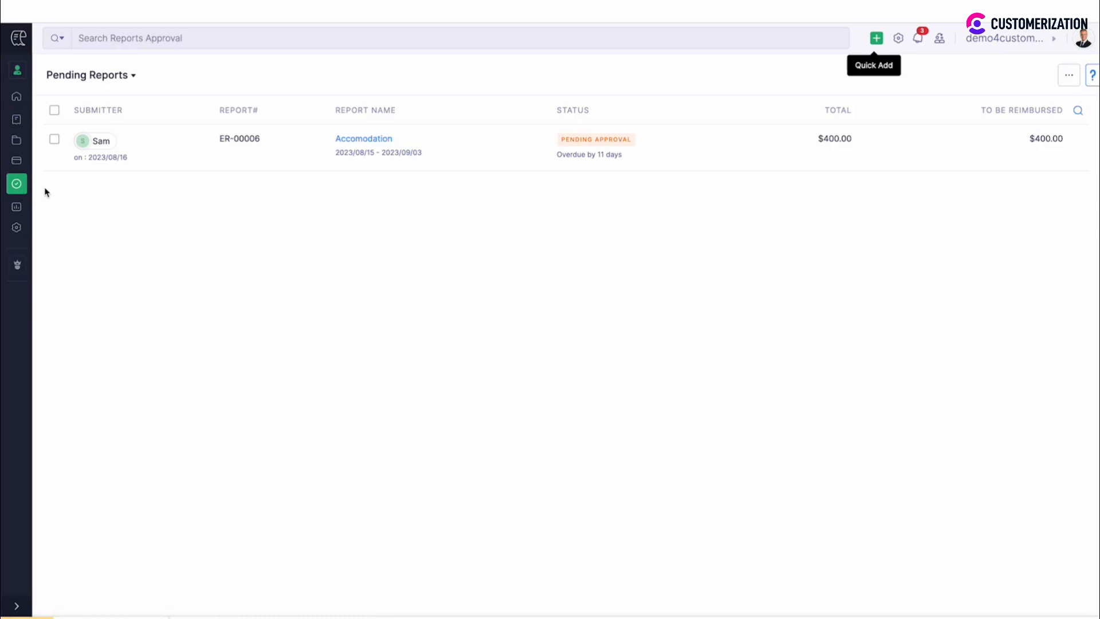
{"action": "mouse_move", "coordinate": [153, 224]}
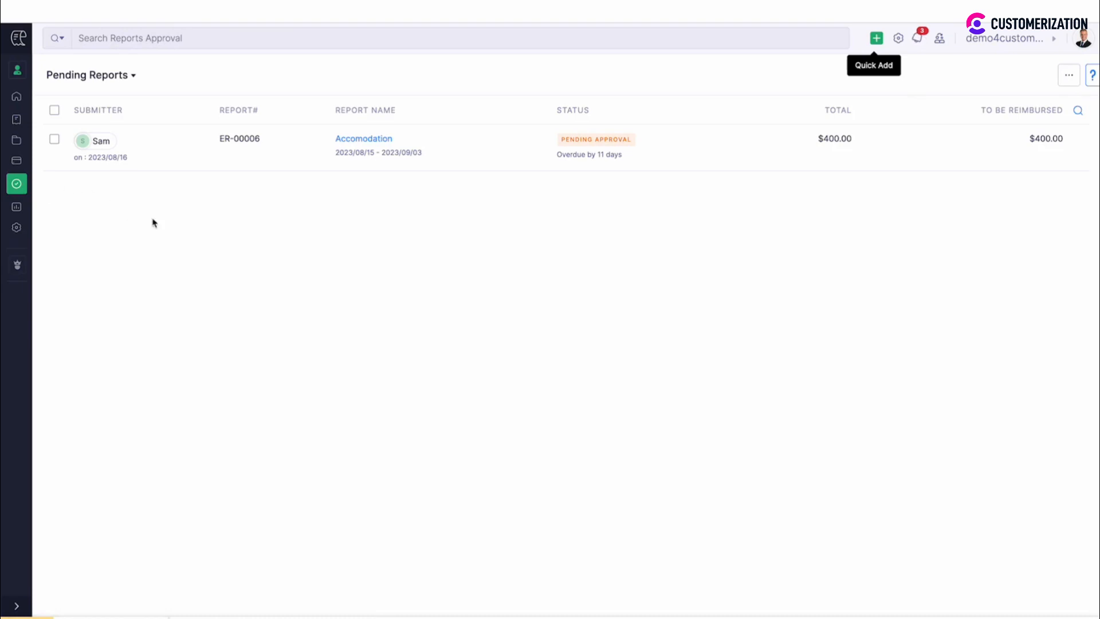
{"action": "mouse_move", "coordinate": [168, 228]}
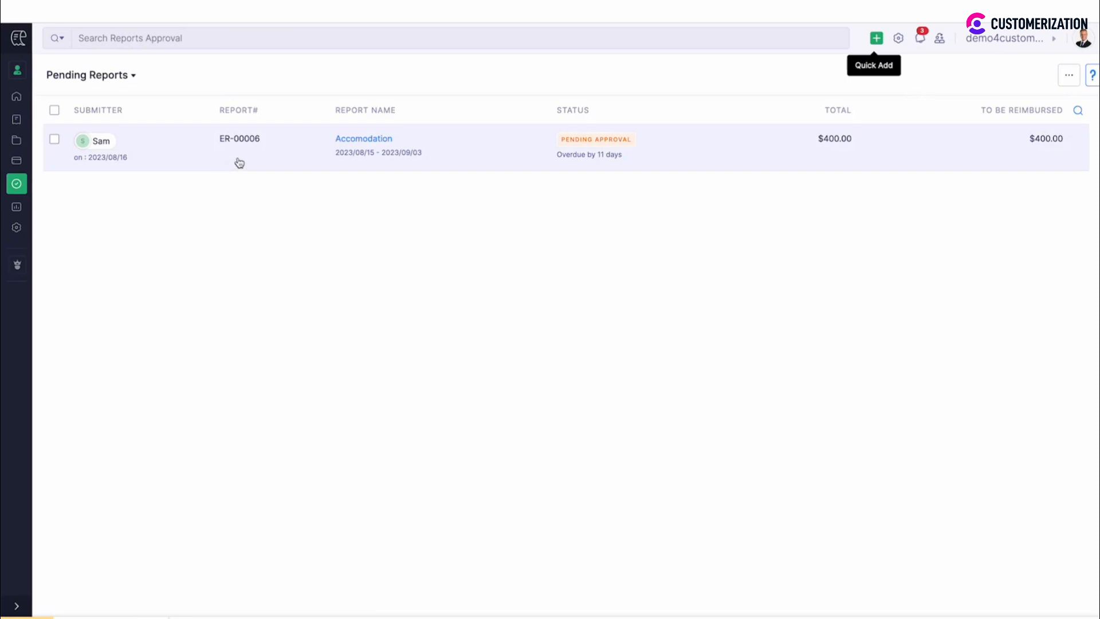
Open Sam's pending $400 Accomodation report ER-00006 from the Approvals list.
{"action": "left_click", "coordinate": [364, 139]}
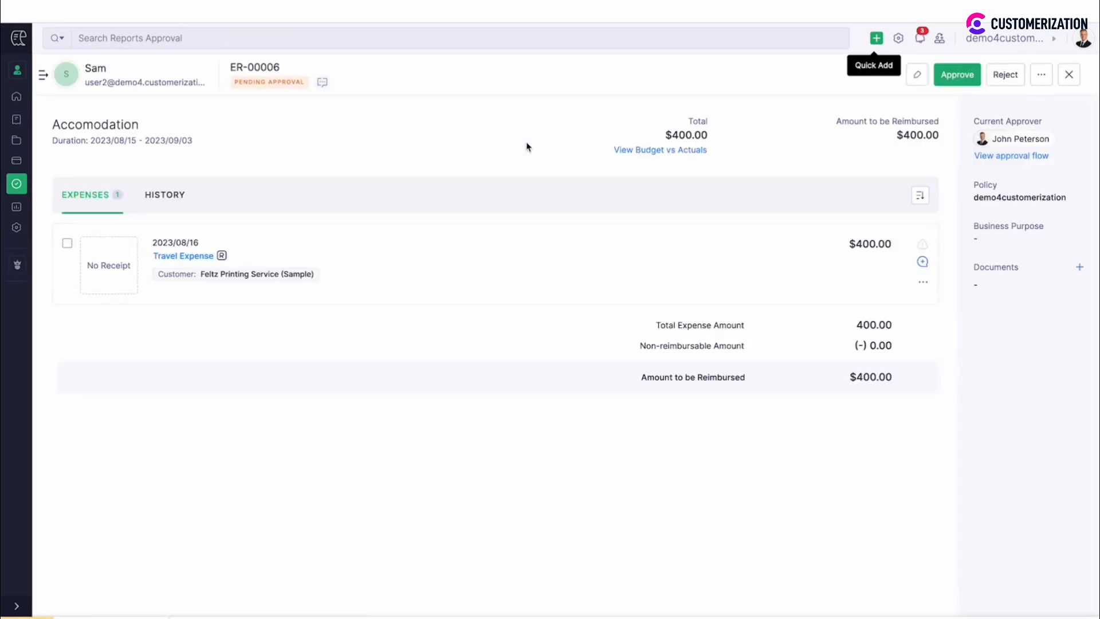
Approve report ER-00006 and confirm in the Approve Report dialog.
{"action": "left_click", "coordinate": [956, 74]}
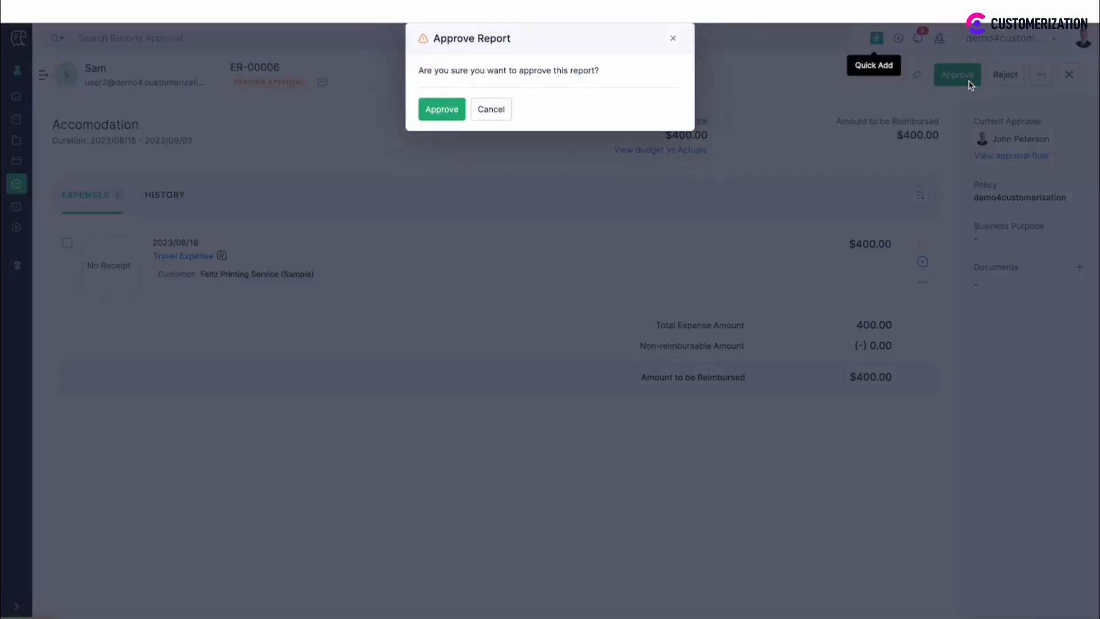
{"action": "left_click", "coordinate": [441, 109]}
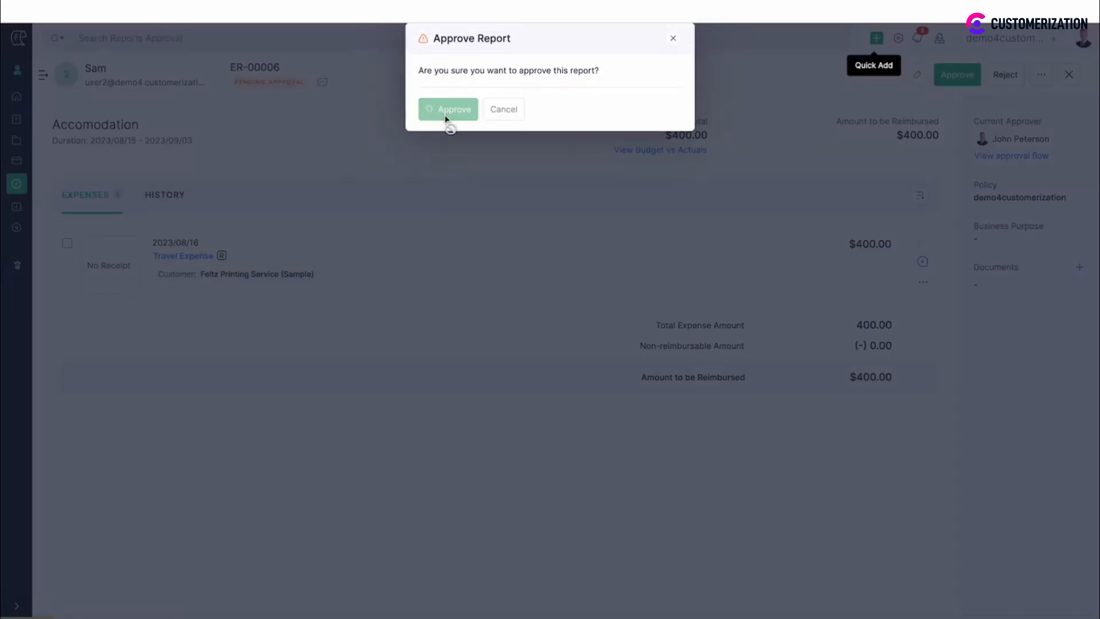
{"action": "left_click", "coordinate": [448, 109]}
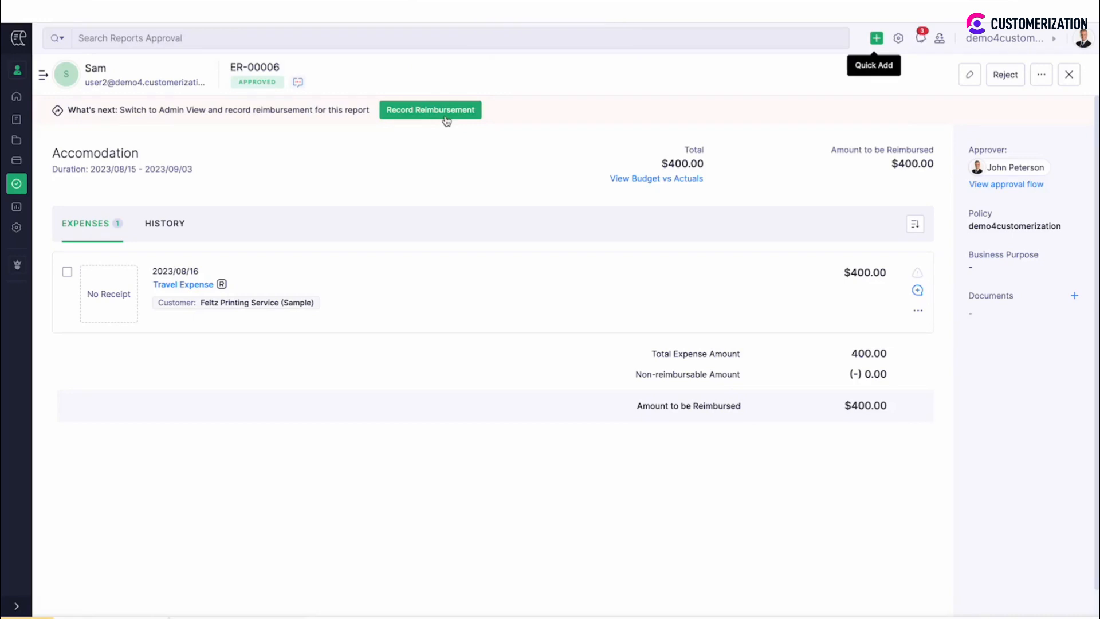
{"action": "mouse_move", "coordinate": [254, 154]}
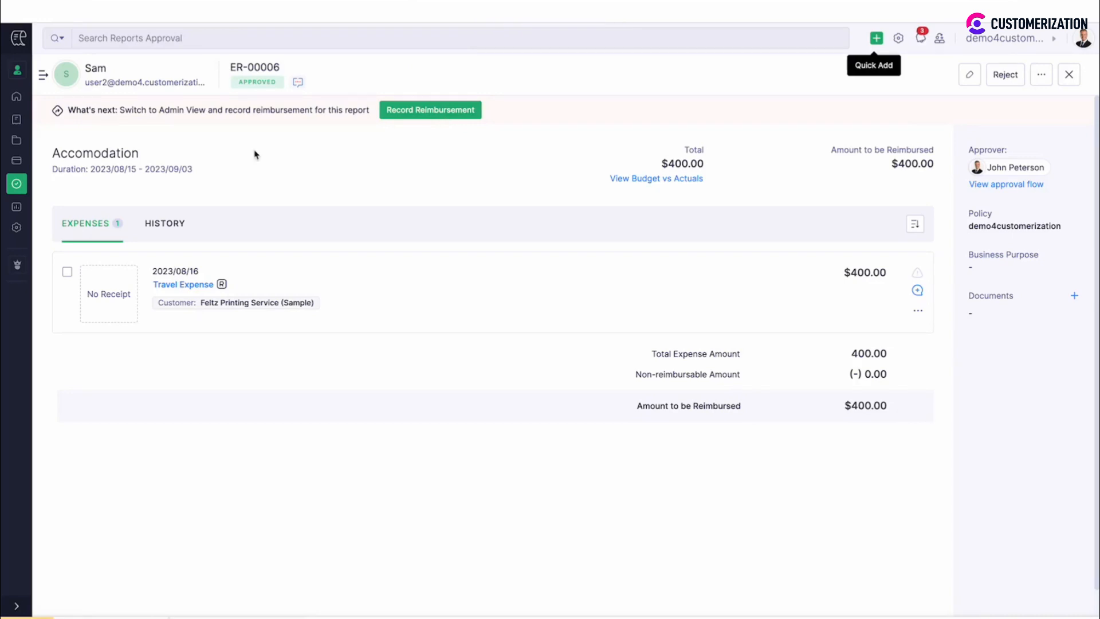
In Admin View, reach Settings > Automation > Approvals and show the Reports approval type.
{"action": "left_click", "coordinate": [17, 272]}
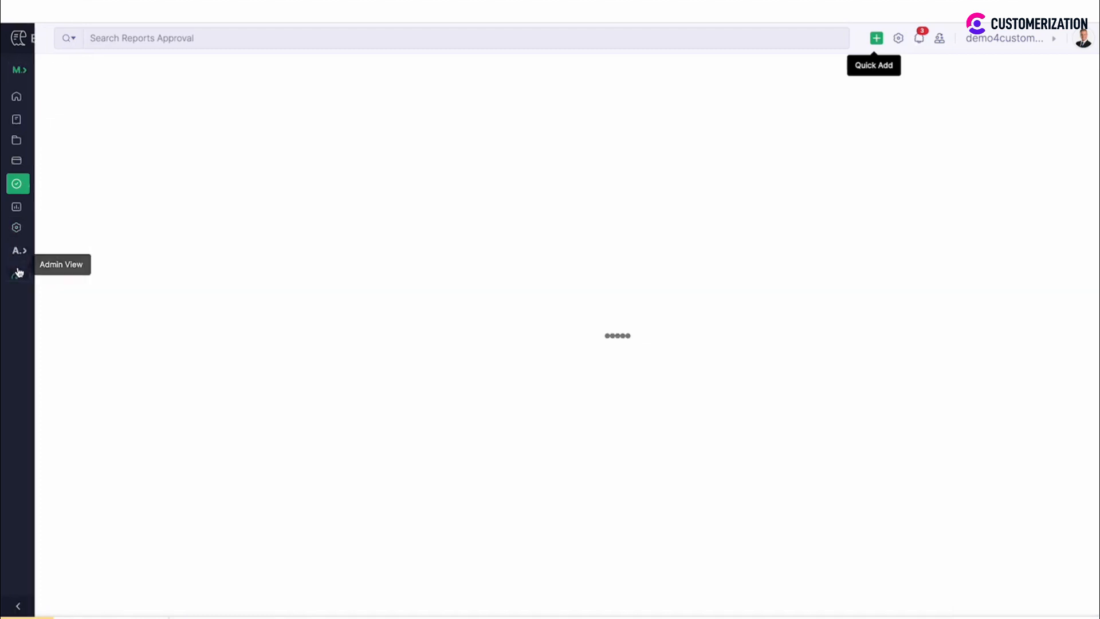
{"action": "left_click", "coordinate": [17, 227]}
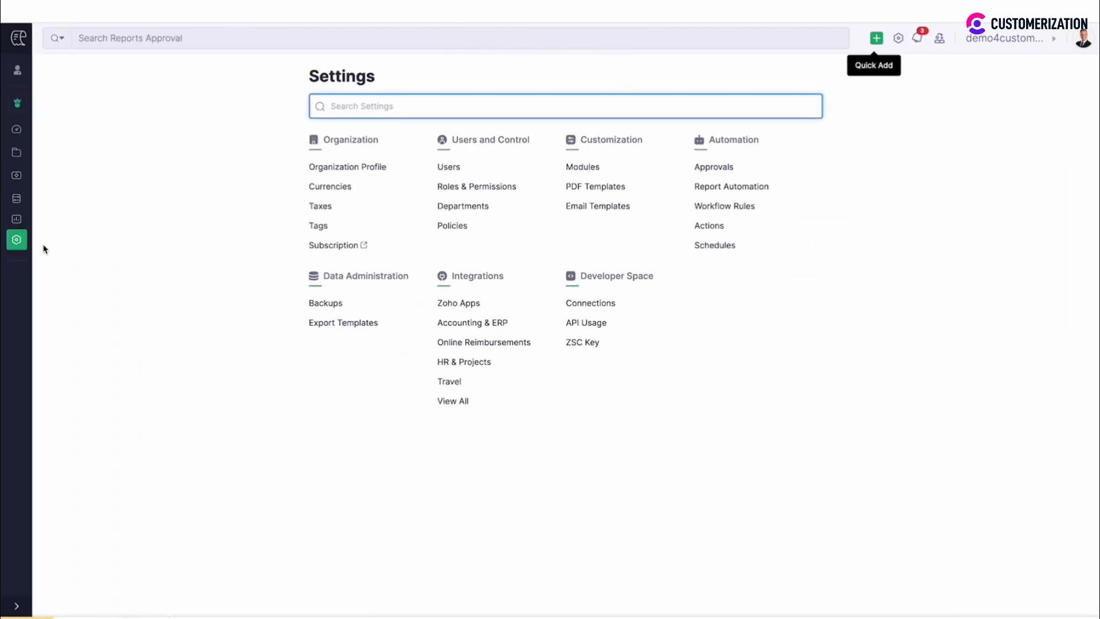
{"action": "left_click", "coordinate": [714, 167]}
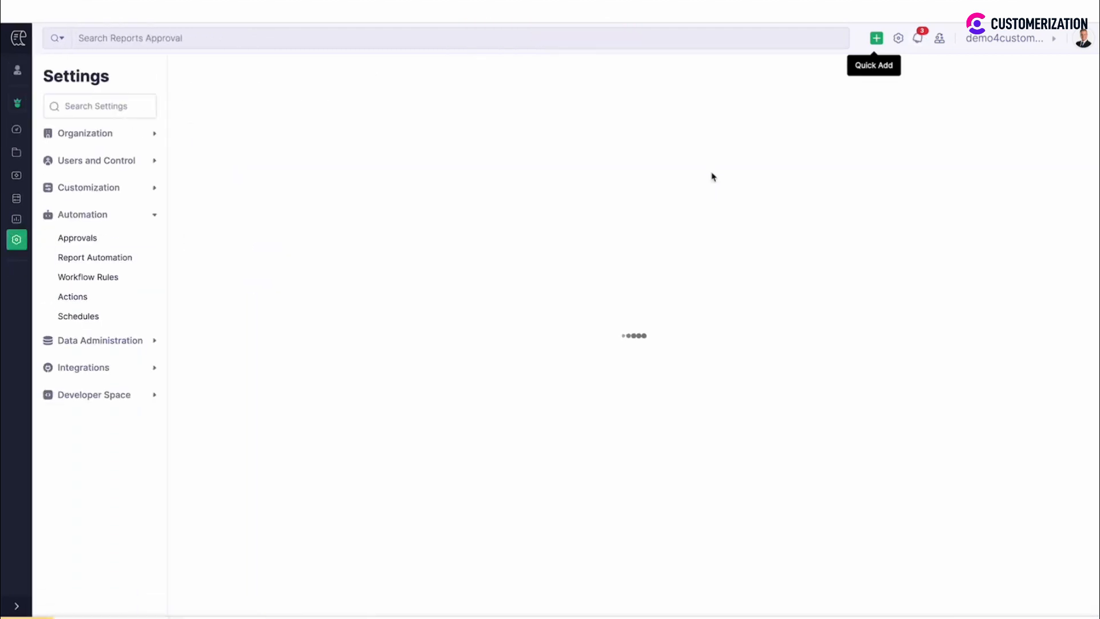
{"action": "left_click", "coordinate": [77, 237]}
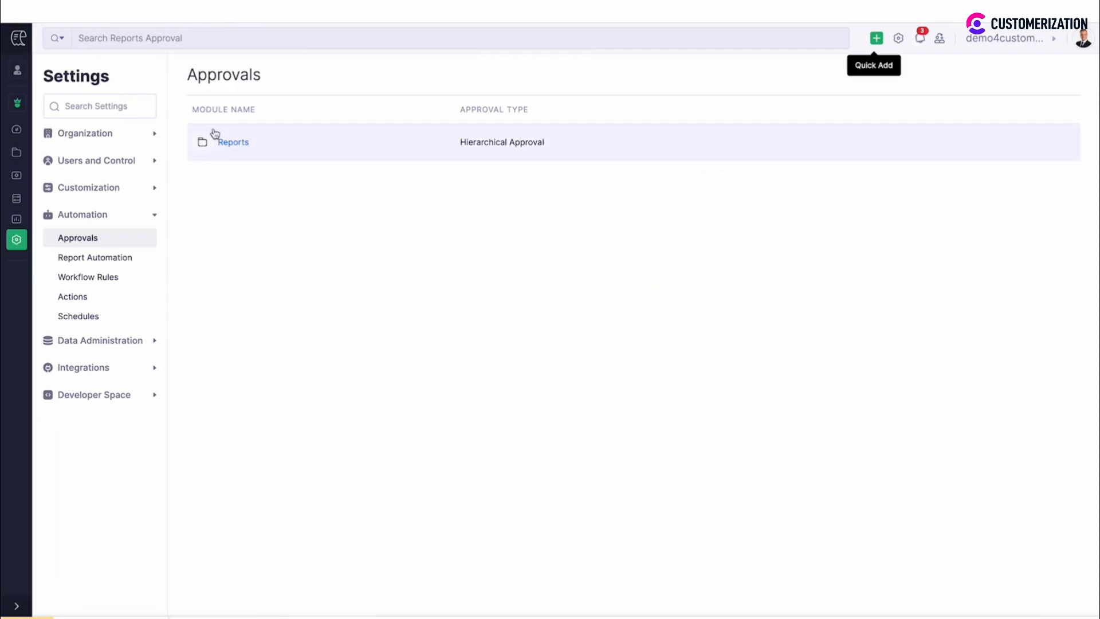
{"action": "left_click", "coordinate": [233, 142]}
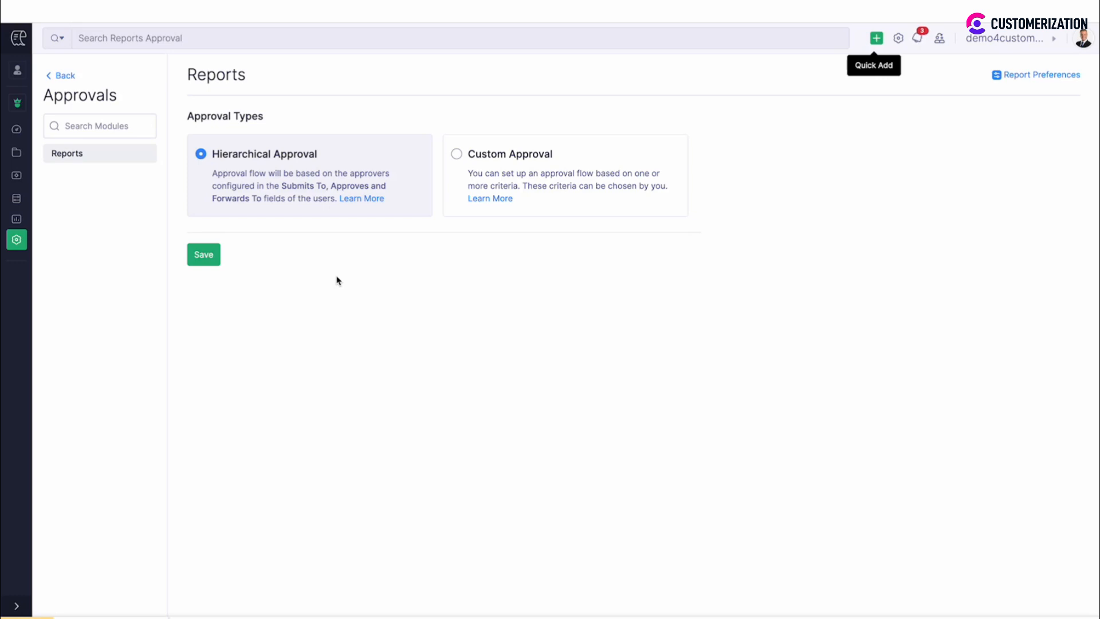
Choose Custom Approval for Reports and start a New Custom Approval rule.
{"action": "left_click", "coordinate": [456, 154]}
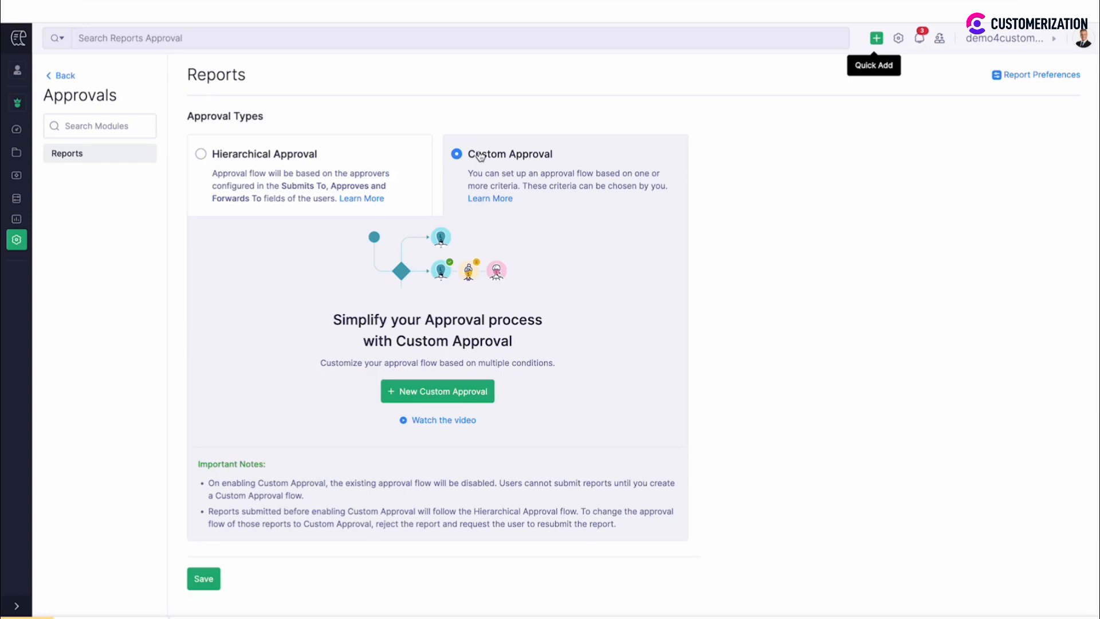
{"action": "left_click", "coordinate": [436, 390]}
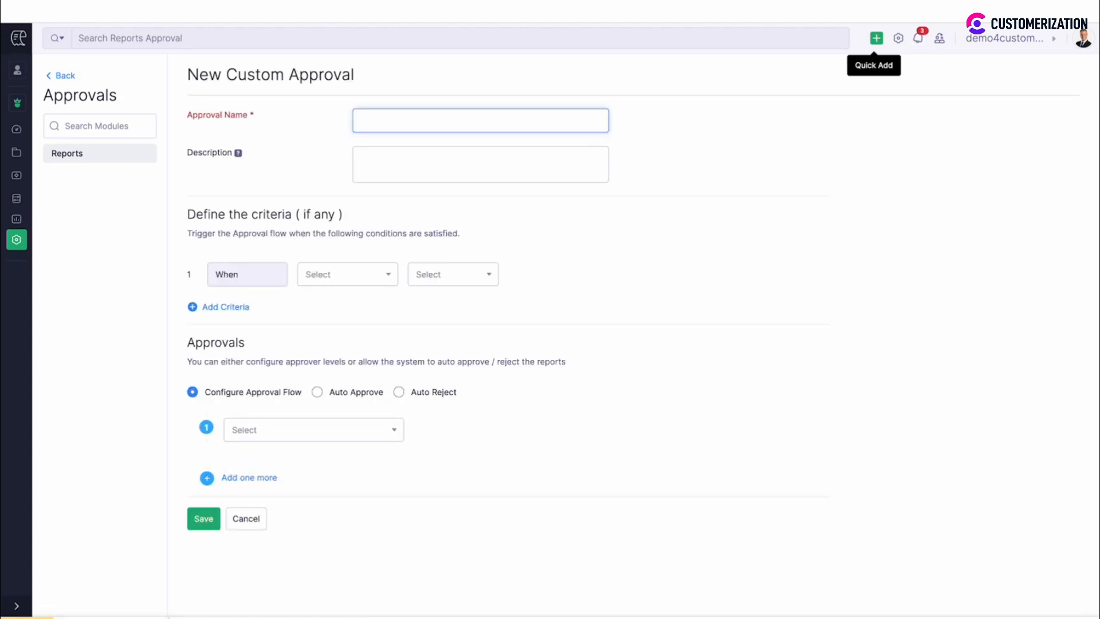
Name the rule Approval 1 with criterion Report Total >= 10000.
{"action": "type", "text": "Approval 1"}
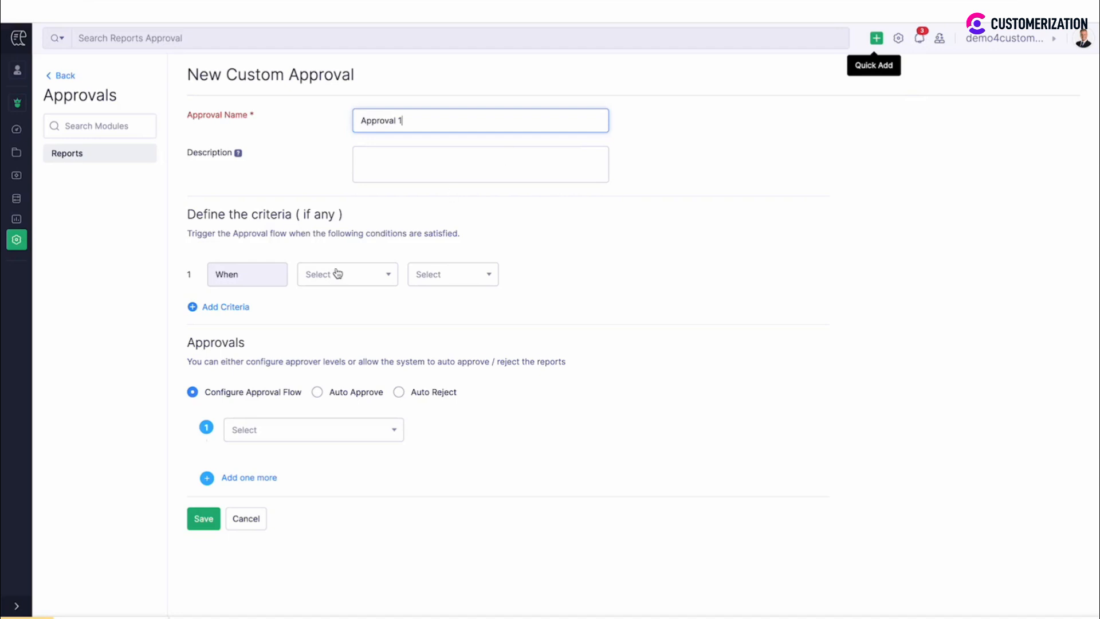
{"action": "left_click", "coordinate": [346, 274]}
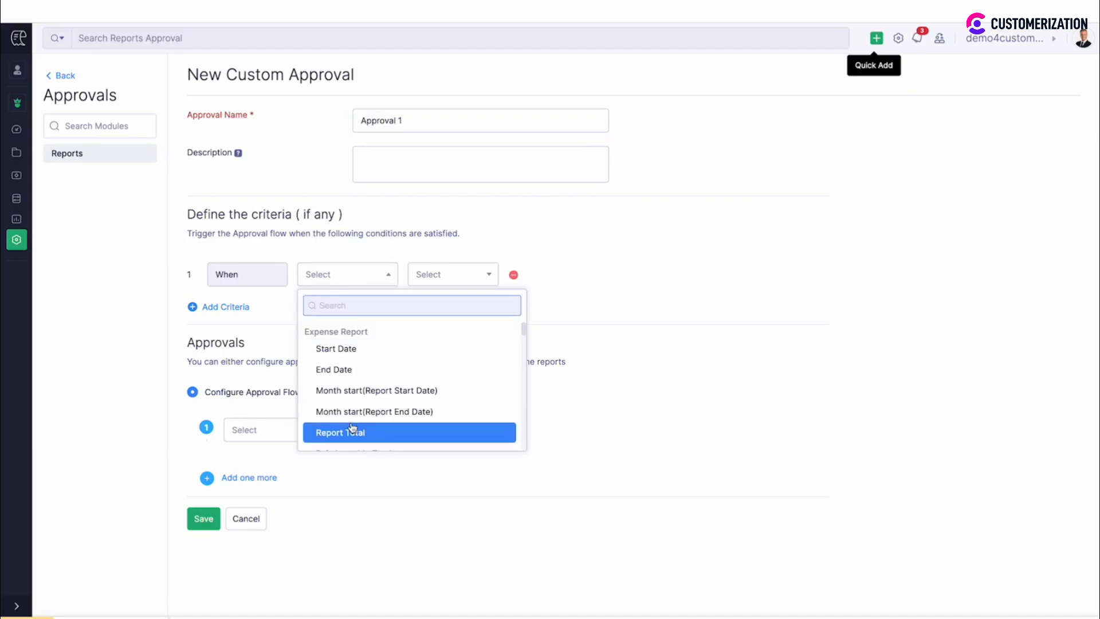
{"action": "left_click", "coordinate": [341, 432]}
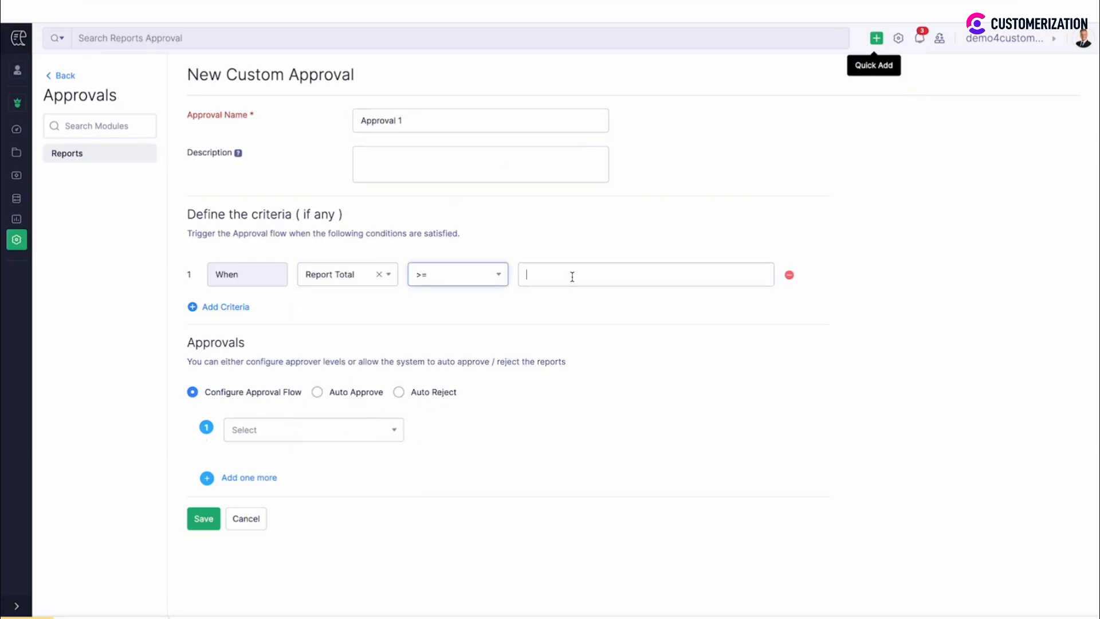
{"action": "type", "text": "10000"}
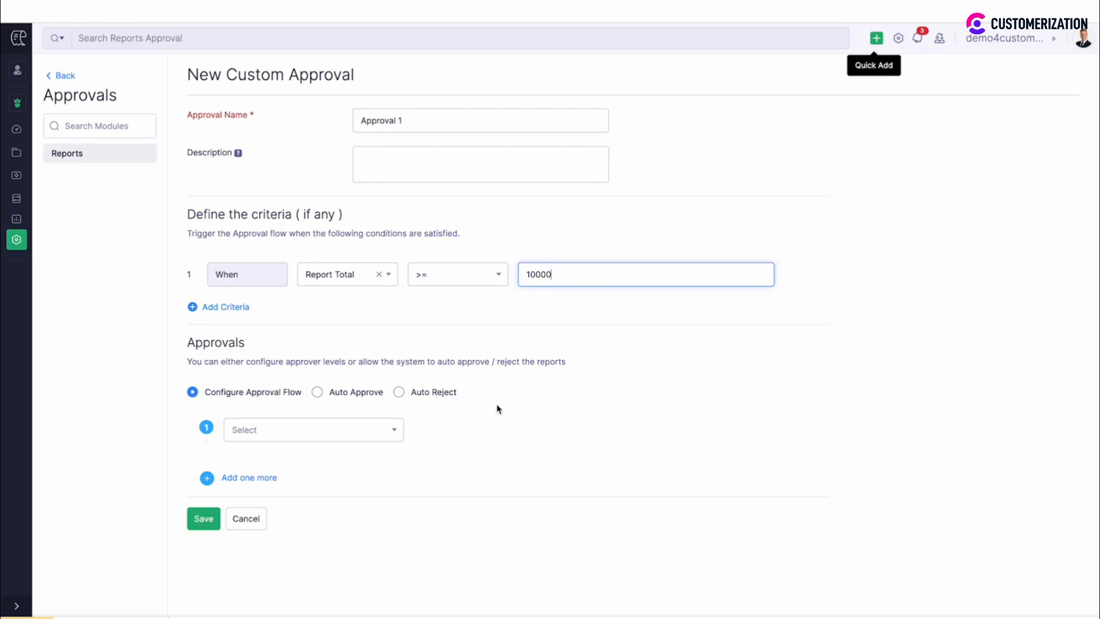
{"action": "left_click", "coordinate": [313, 429]}
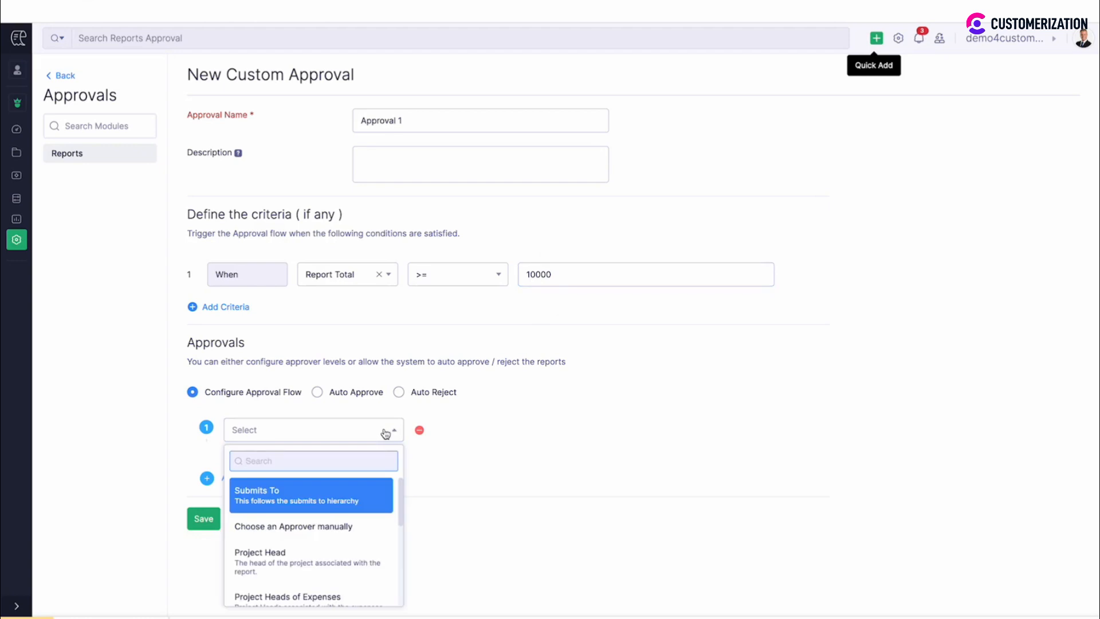
Set Project Head as level 1 approver and add a second approval level.
{"action": "left_click", "coordinate": [261, 552]}
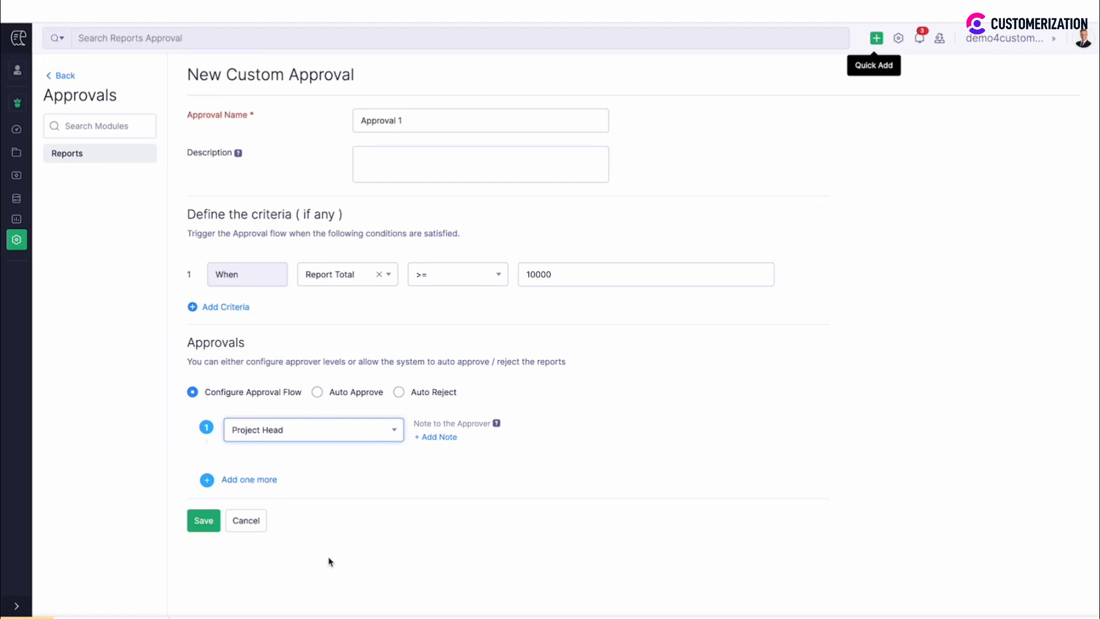
{"action": "left_click", "coordinate": [248, 479]}
{"action": "type", "text": "de"}
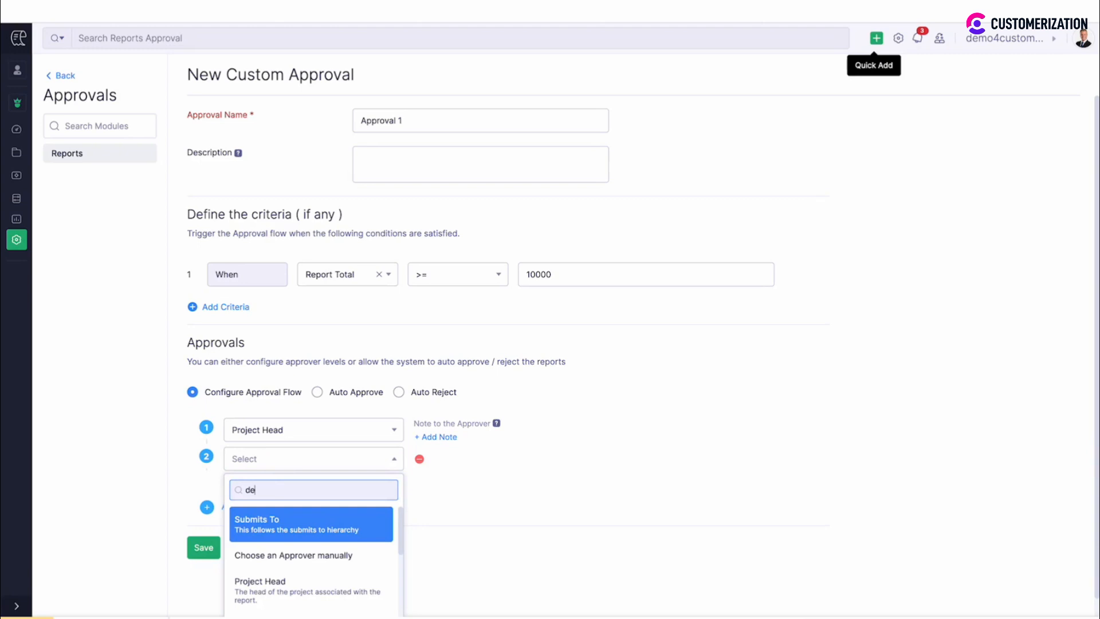
Set Department Head (Sales) as level 2 approver and save the Approval 1 rule.
{"action": "left_click", "coordinate": [295, 555]}
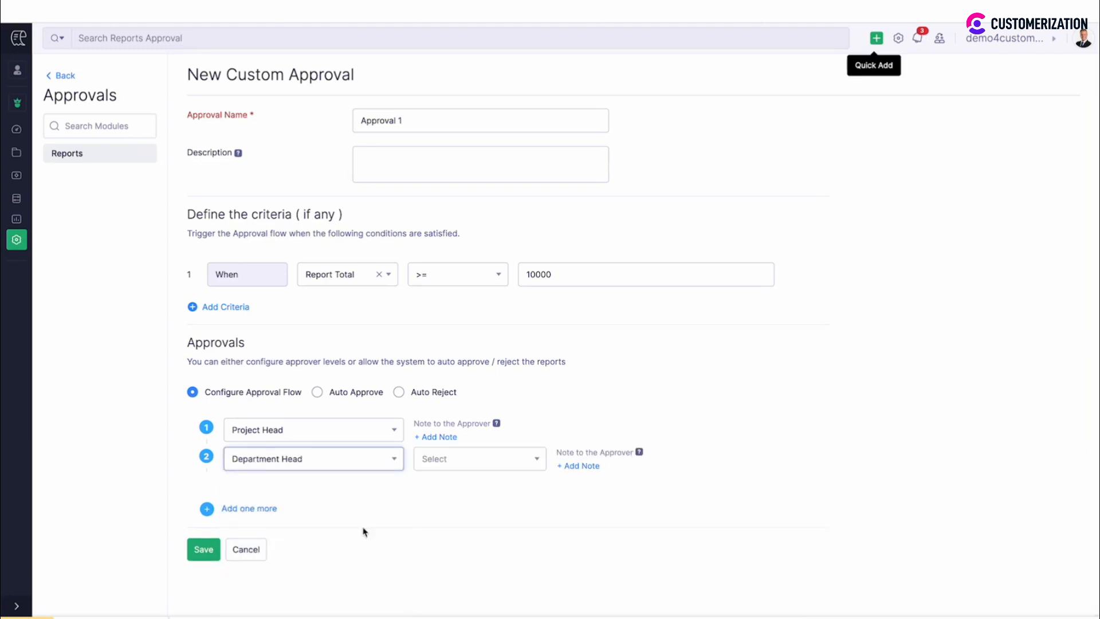
{"action": "left_click", "coordinate": [479, 459]}
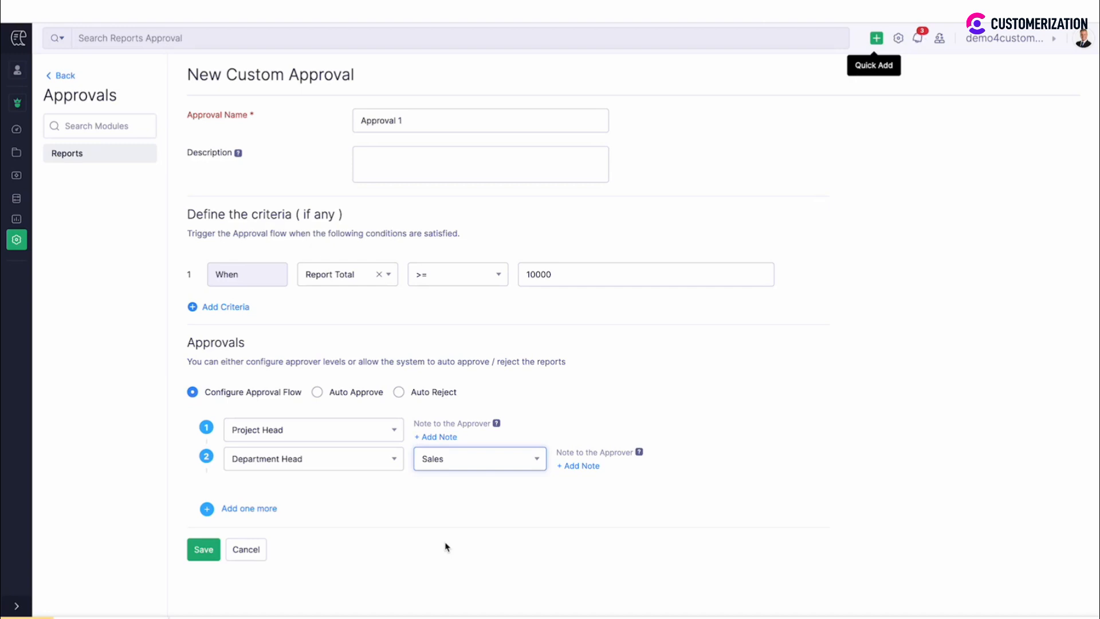
{"action": "left_click", "coordinate": [313, 458]}
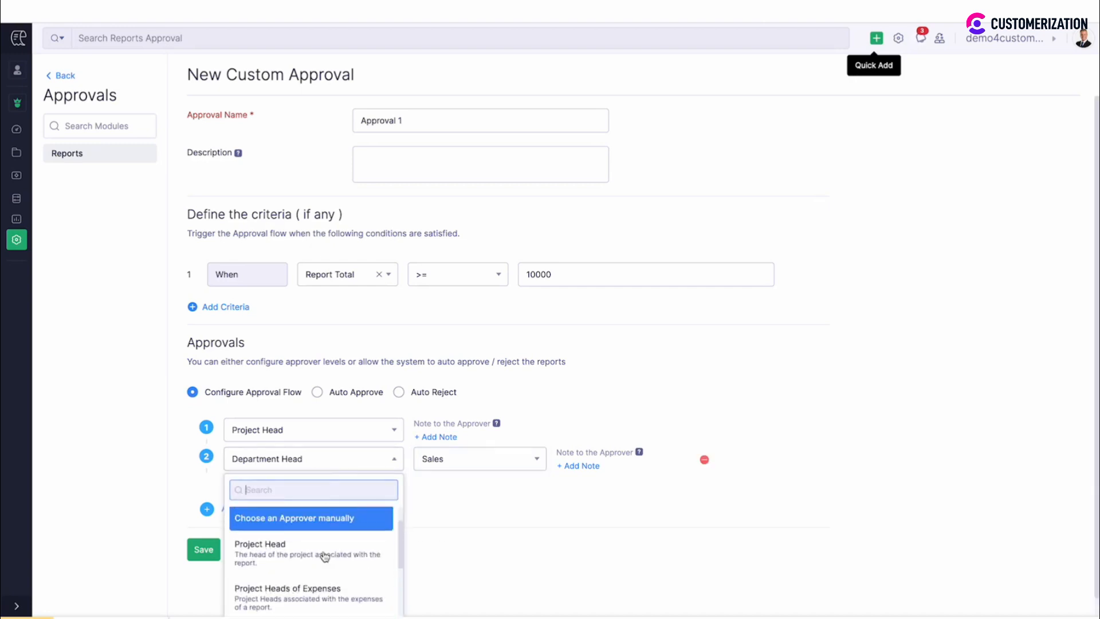
{"action": "left_click", "coordinate": [294, 518]}
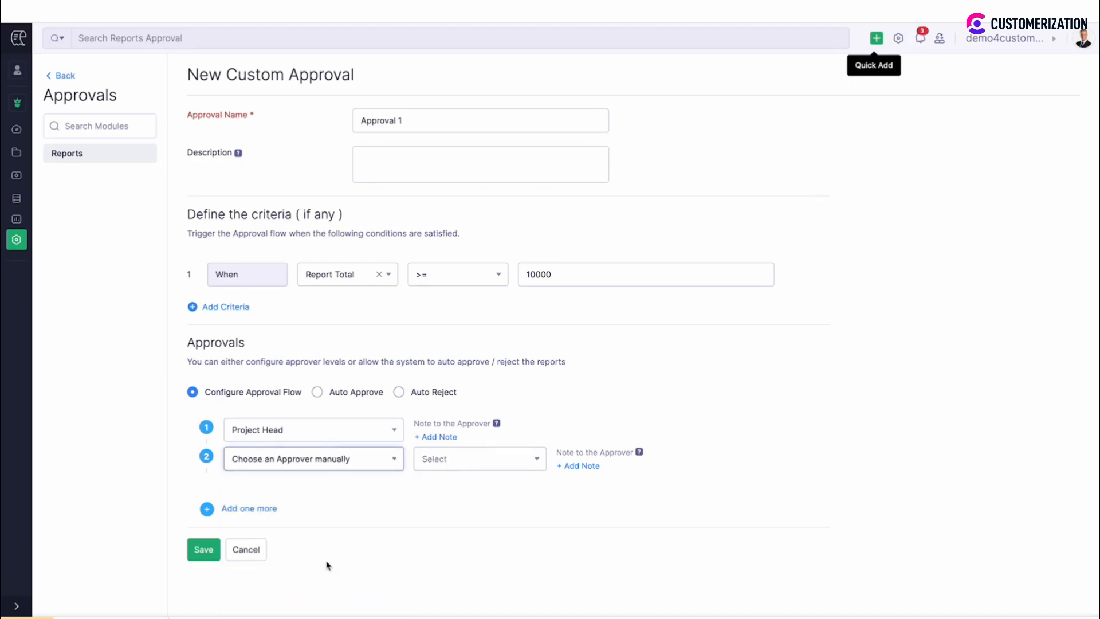
{"action": "left_click", "coordinate": [312, 458]}
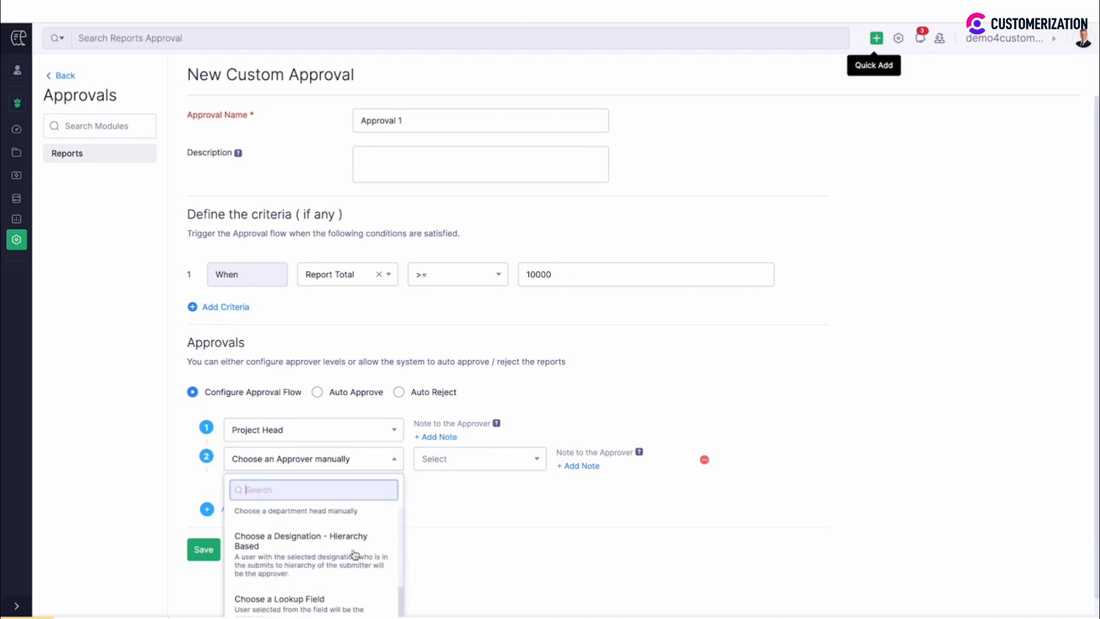
{"action": "left_click", "coordinate": [279, 599]}
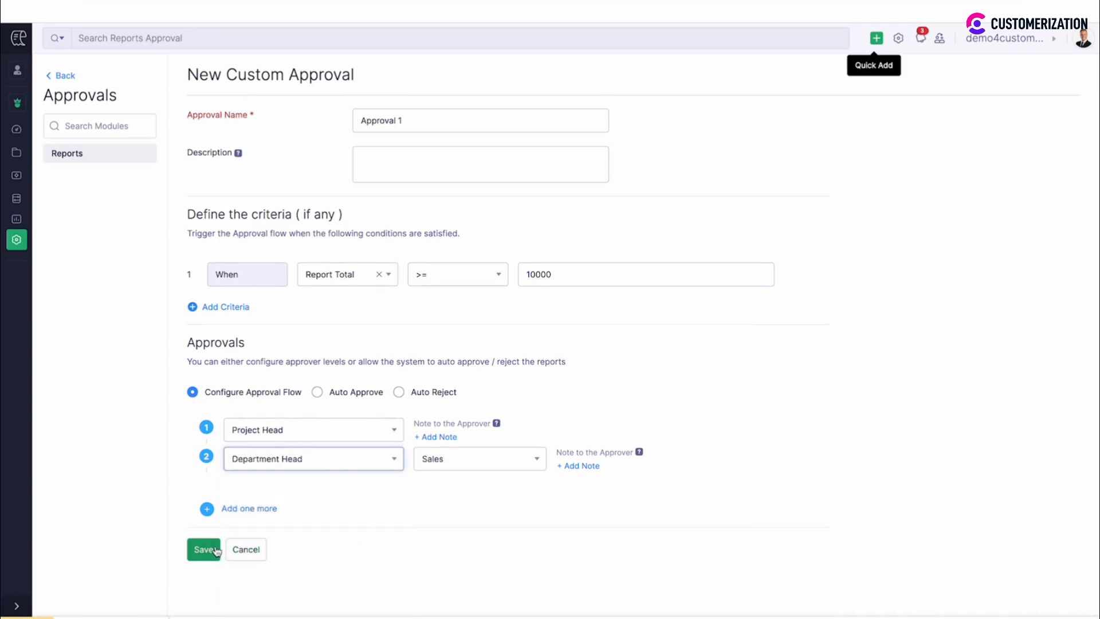
{"action": "left_click", "coordinate": [204, 549]}
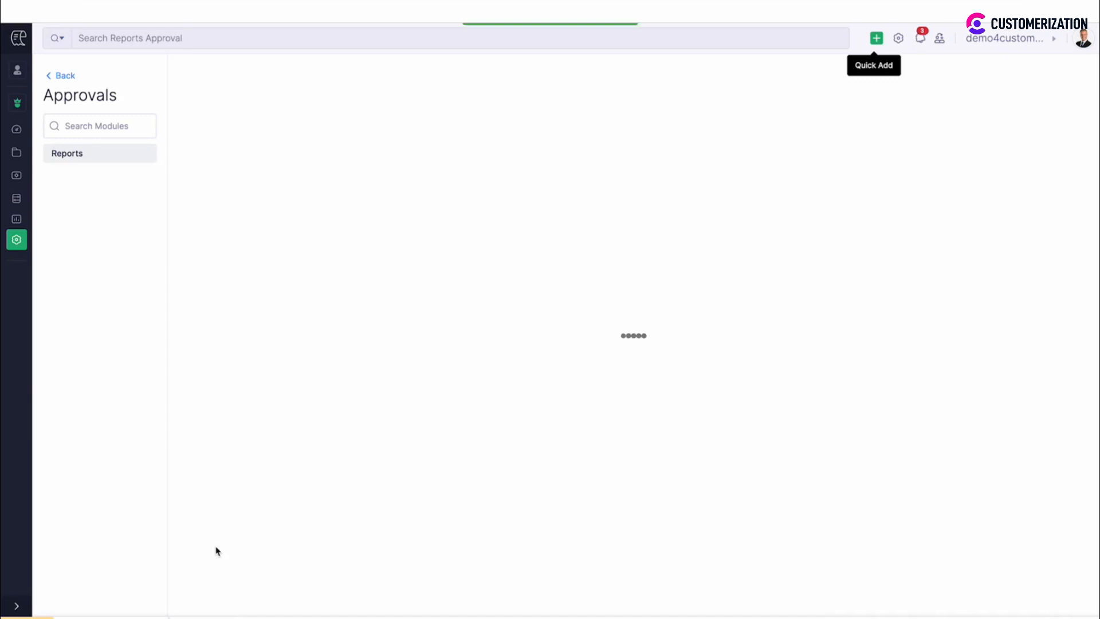